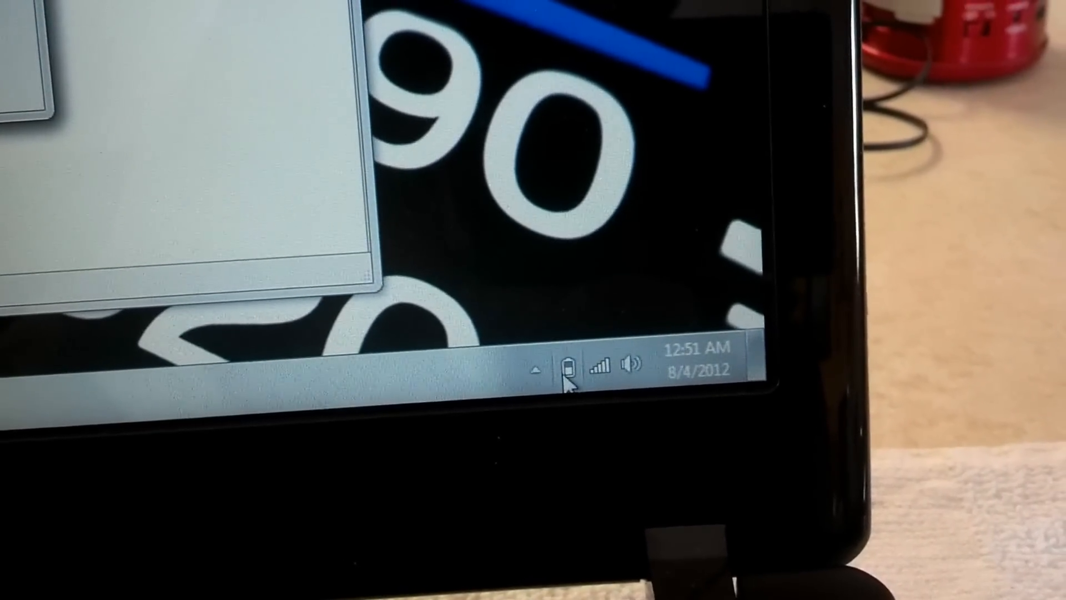
mouse_move(564, 375)
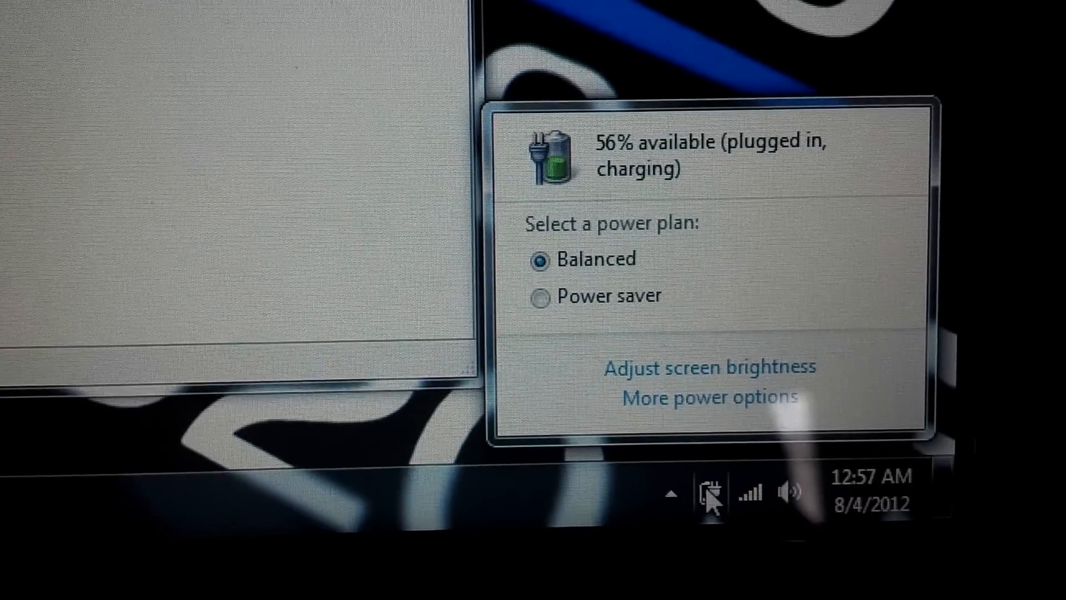
Open the Balanced plan's advanced power settings from Power Options, with Balanced, High performance and Power saver listed.
click(709, 397)
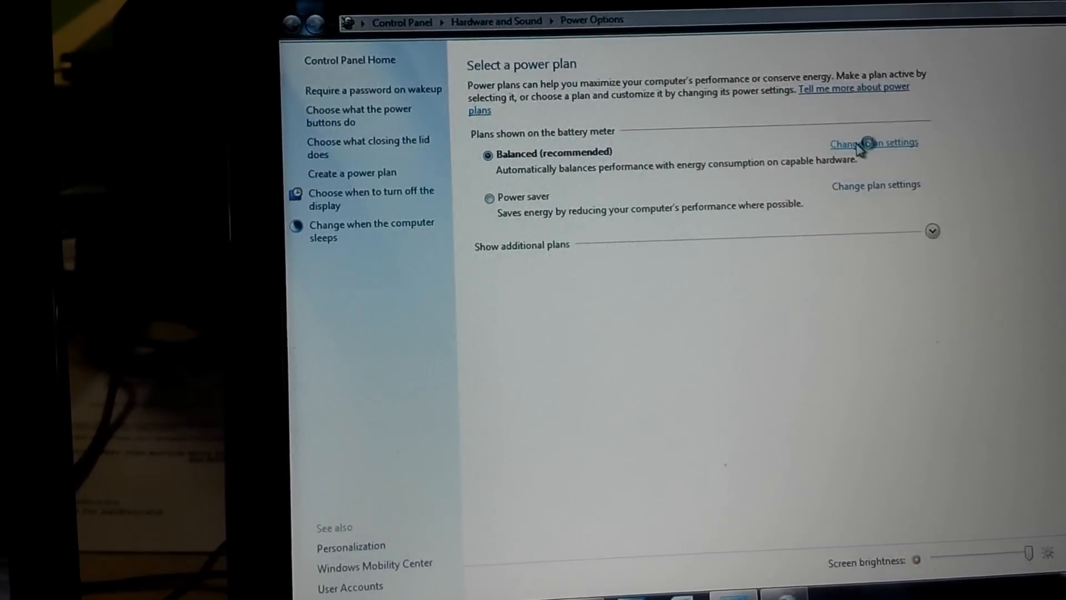
click(874, 142)
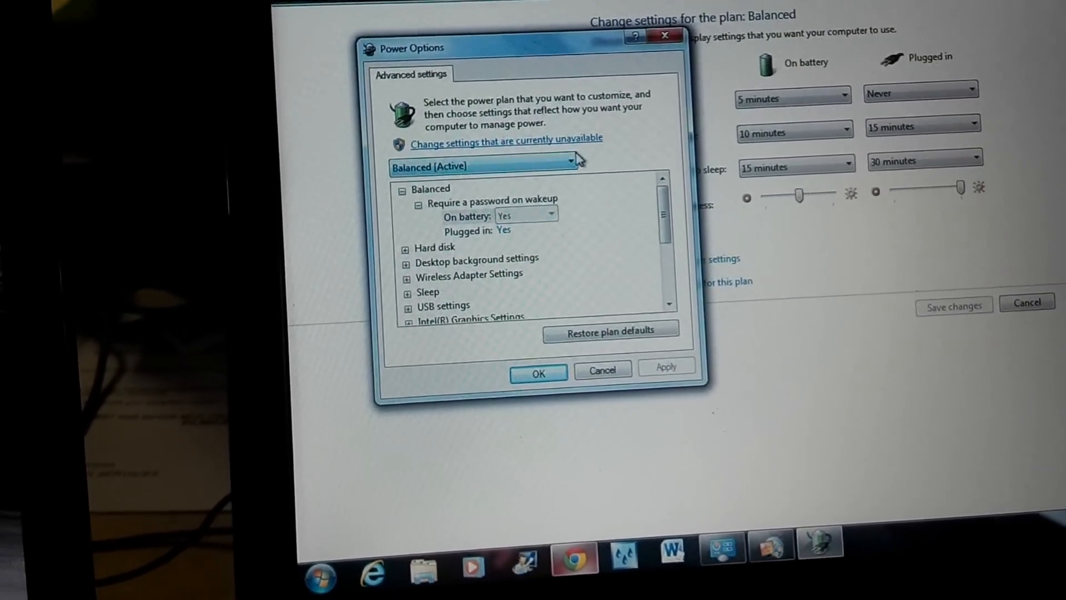
click(571, 165)
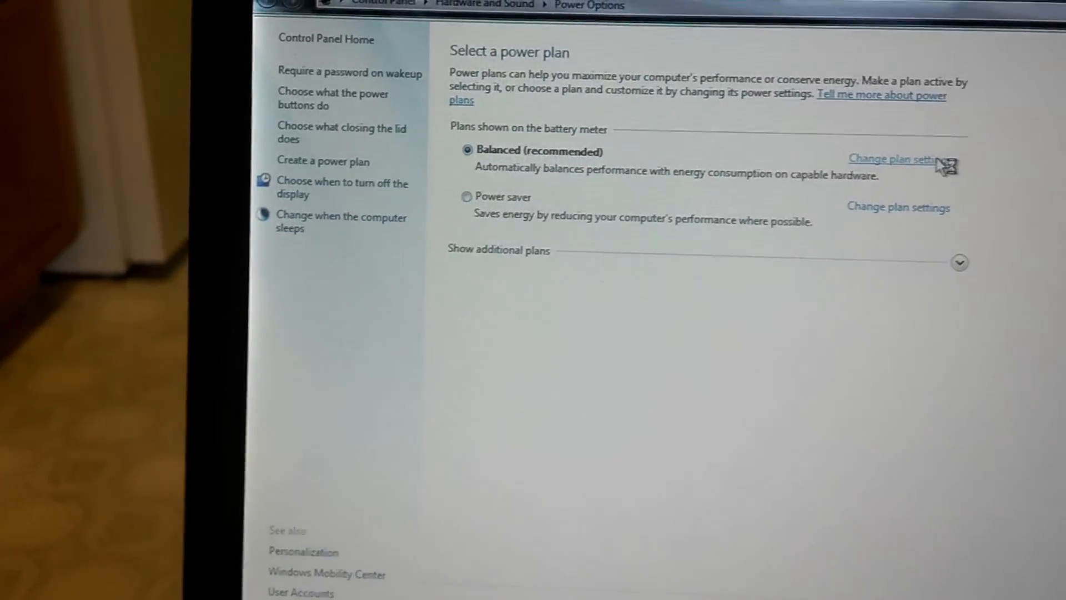
click(895, 158)
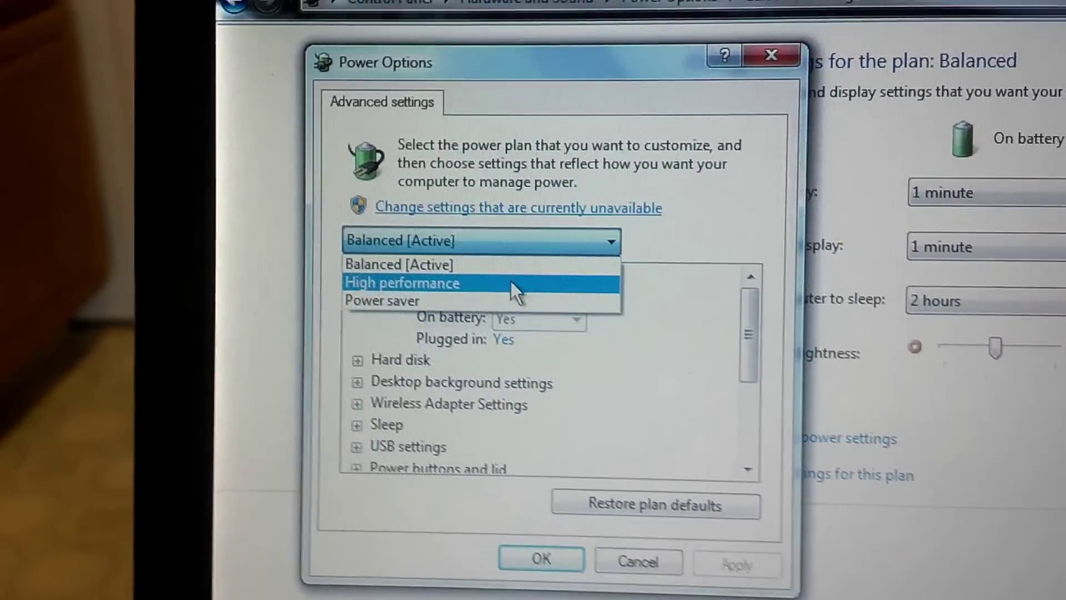
Select High performance in the advanced power settings plan dropdown.
click(401, 283)
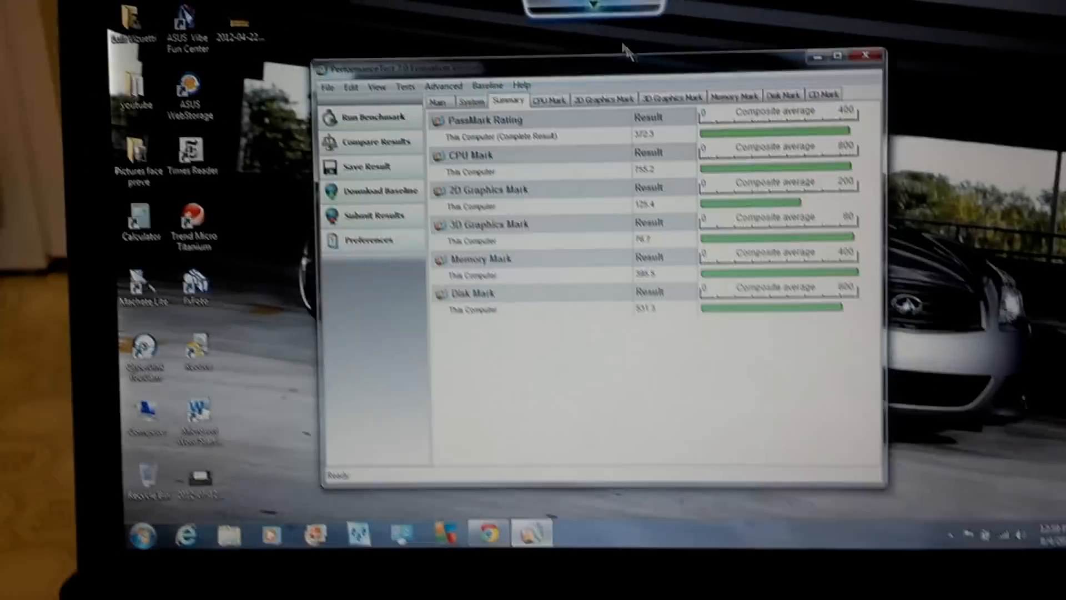
Start Run Benchmark in PassMark PerformanceTest, reaching the confirmation prompt for all tests.
click(370, 117)
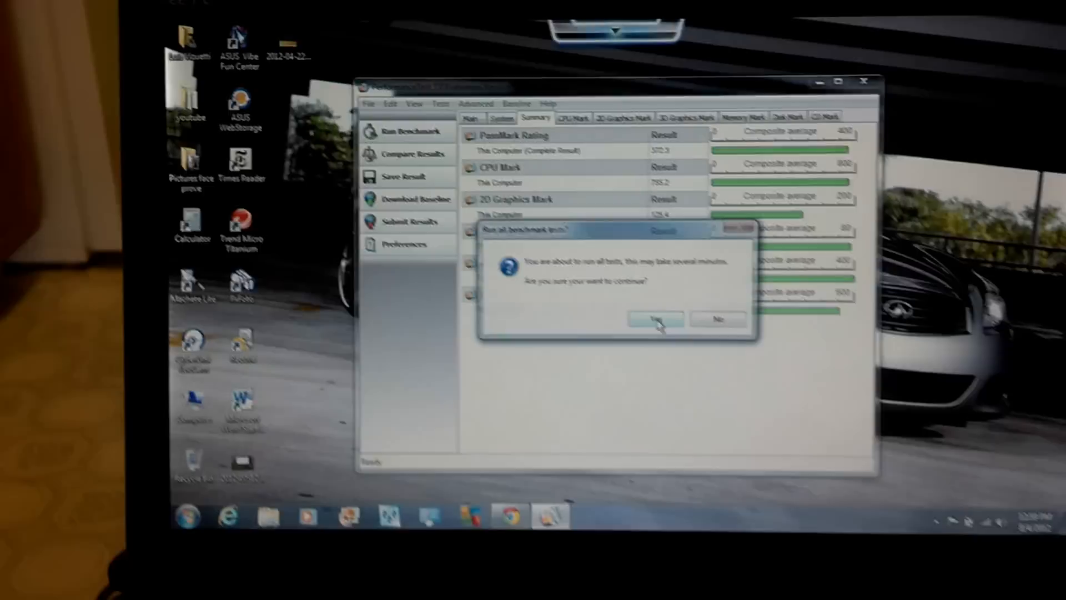